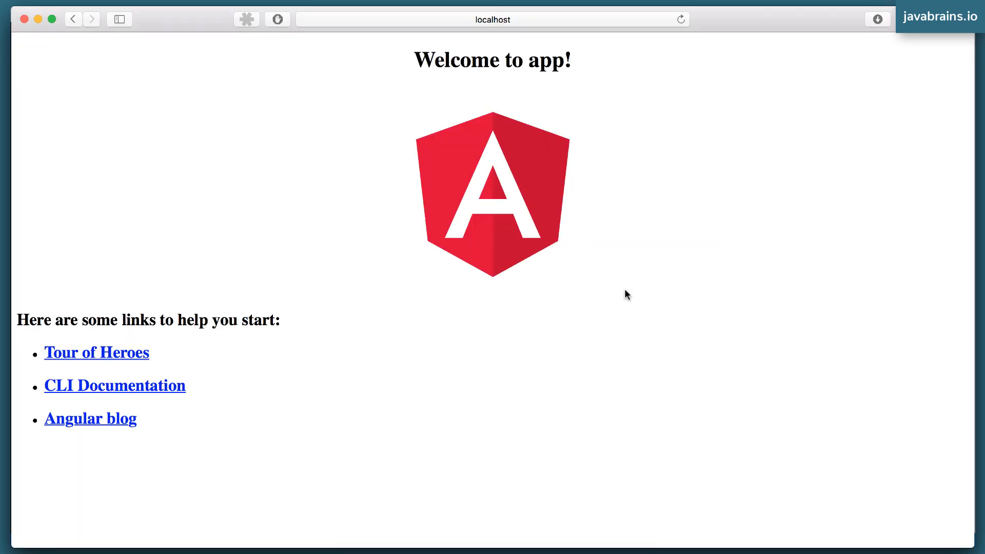
mouse_move(629, 270)
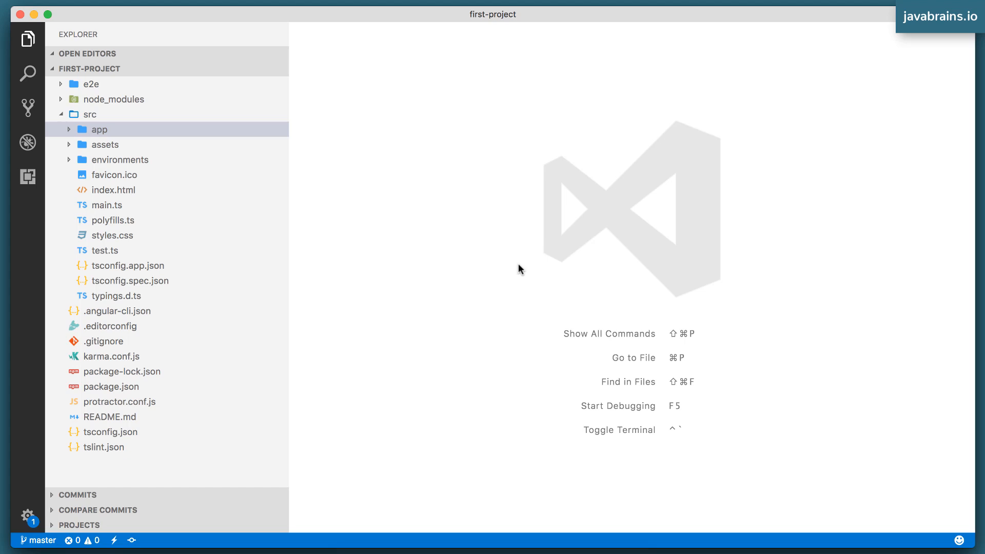
mouse_move(514, 151)
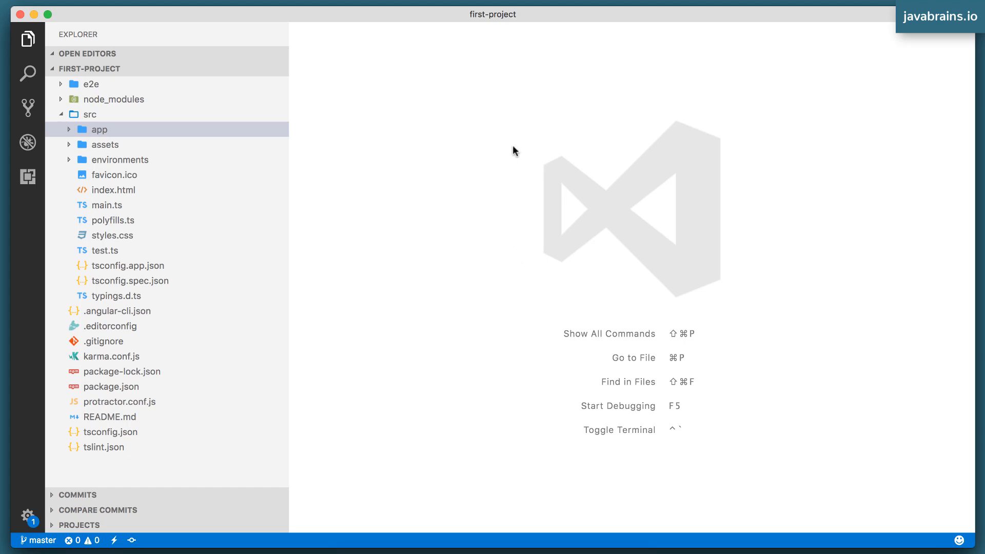
mouse_move(455, 227)
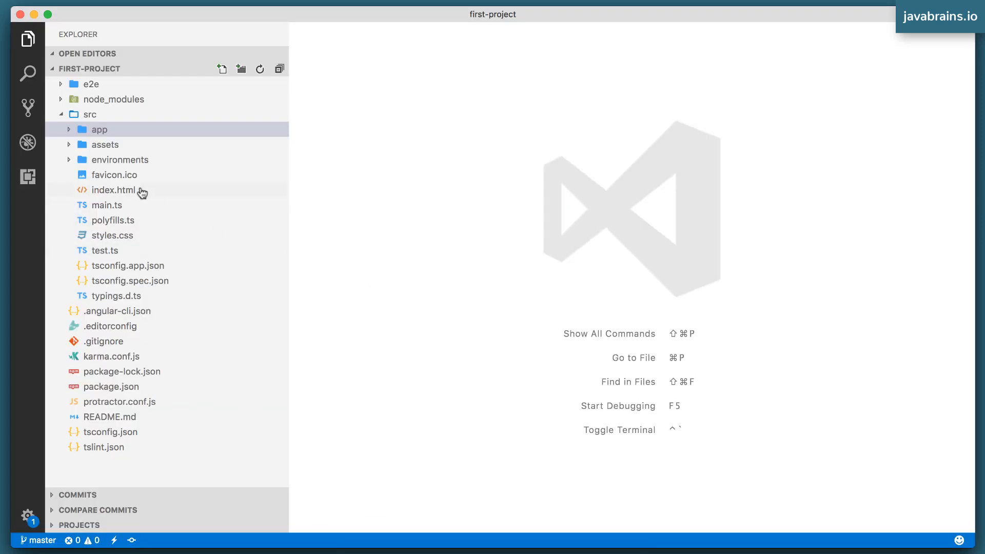
mouse_move(116, 189)
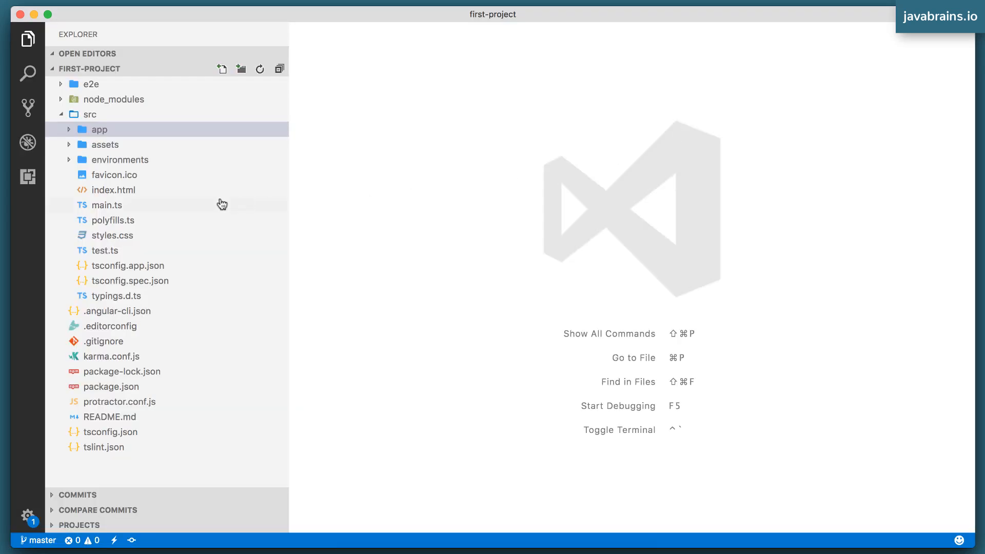
Open index.html and highlight the <app-root></app-root> element on line 12.
double_click(114, 190)
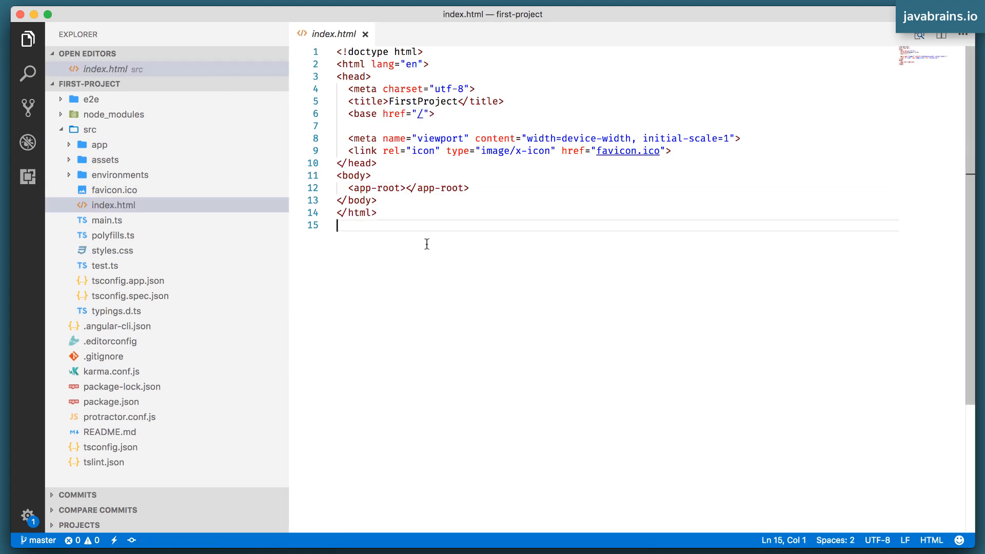
mouse_move(412, 229)
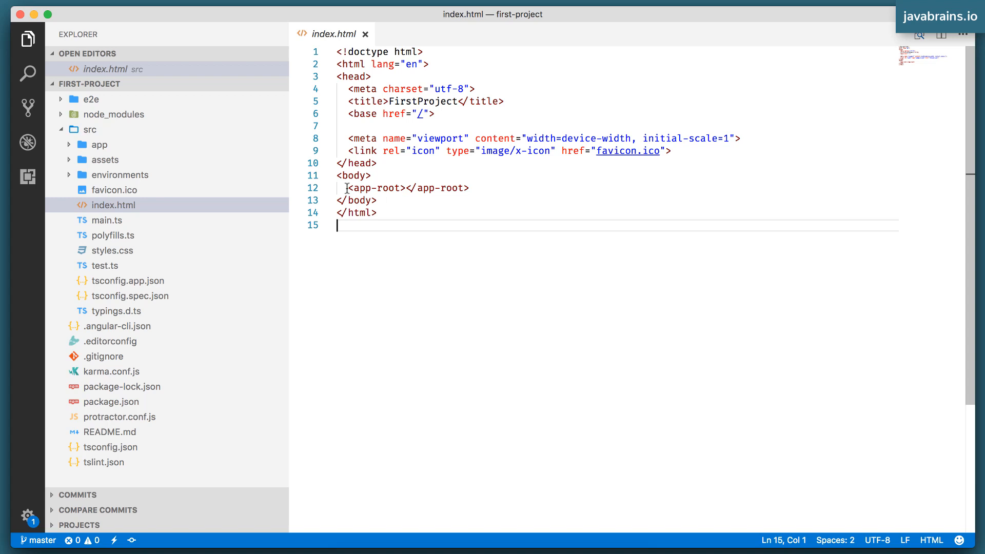
left_click_drag(345, 188, 467, 187)
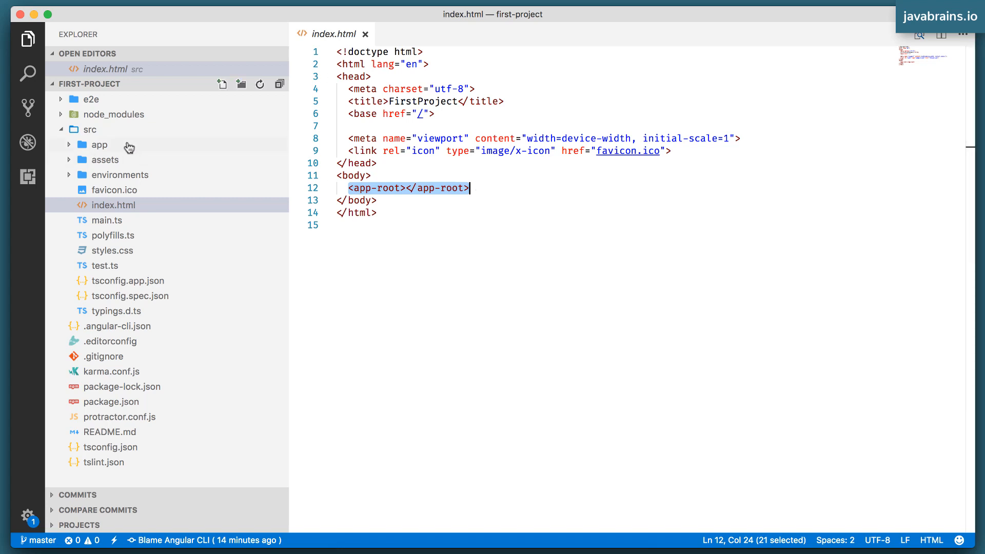
mouse_move(98, 145)
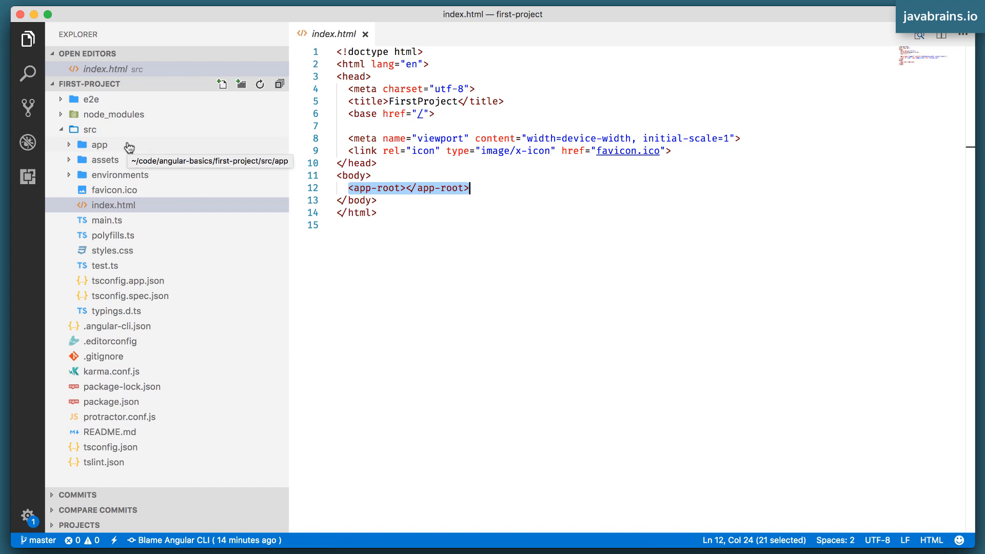
mouse_move(99, 153)
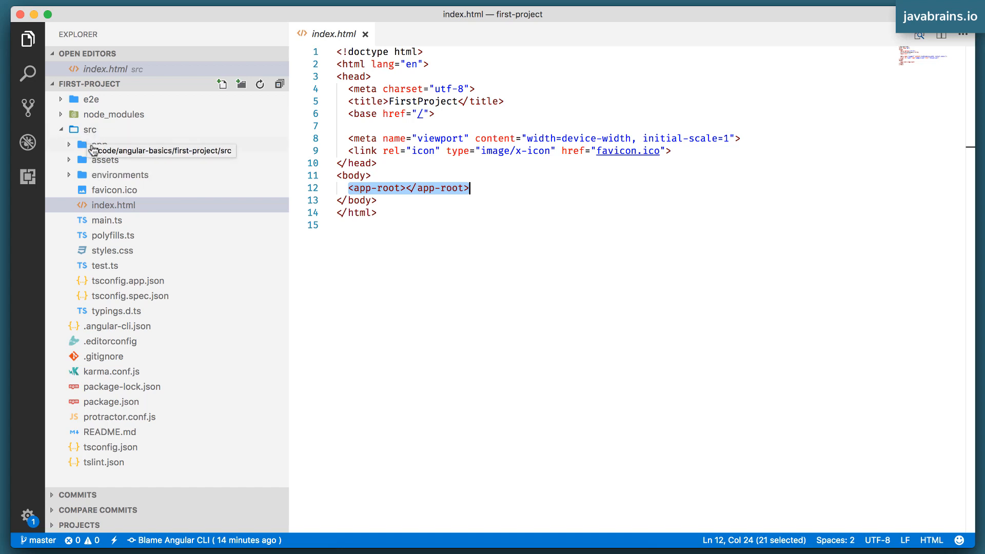
mouse_move(99, 145)
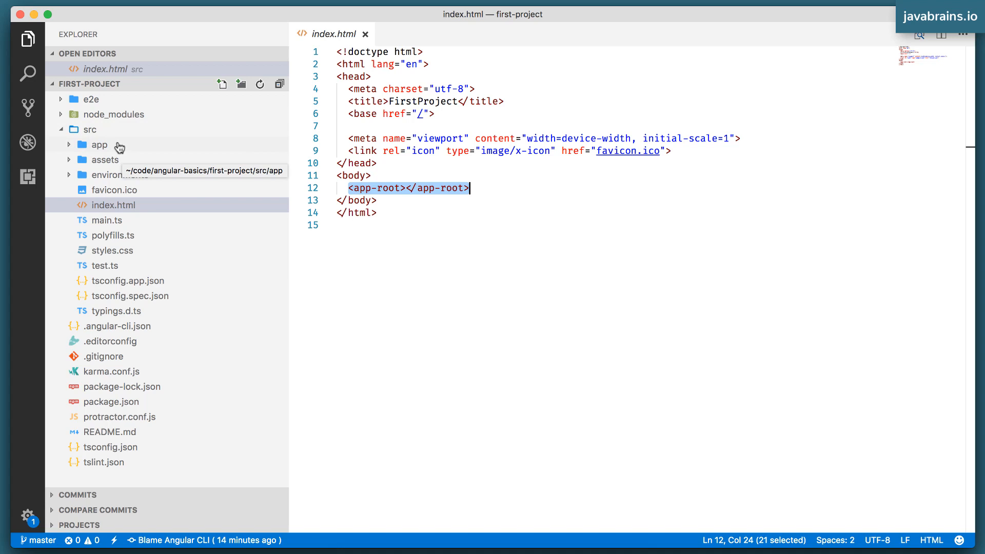
Expand the src/app folder to list the app.component and app.module files, then deselect app-root.
left_click(98, 144)
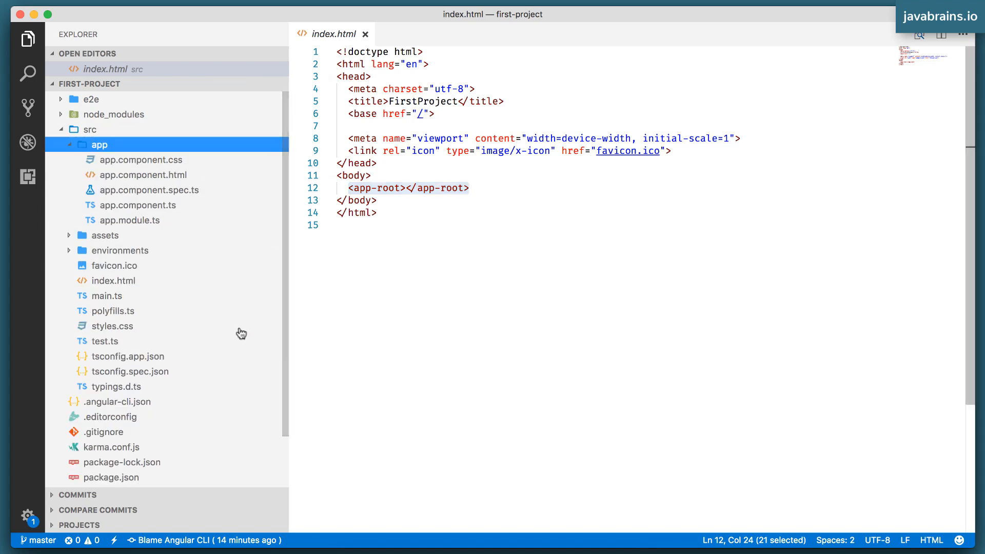
left_click(459, 223)
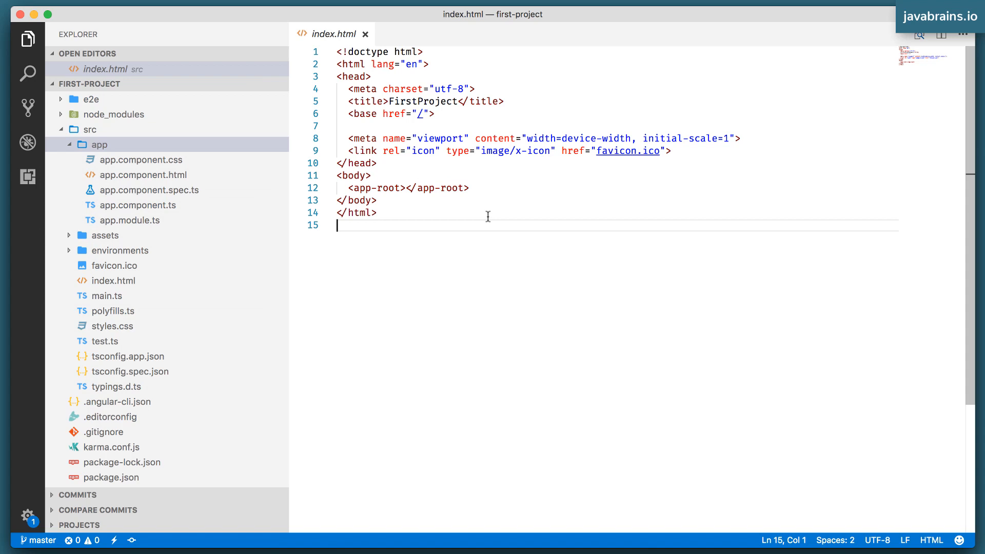
mouse_move(336, 209)
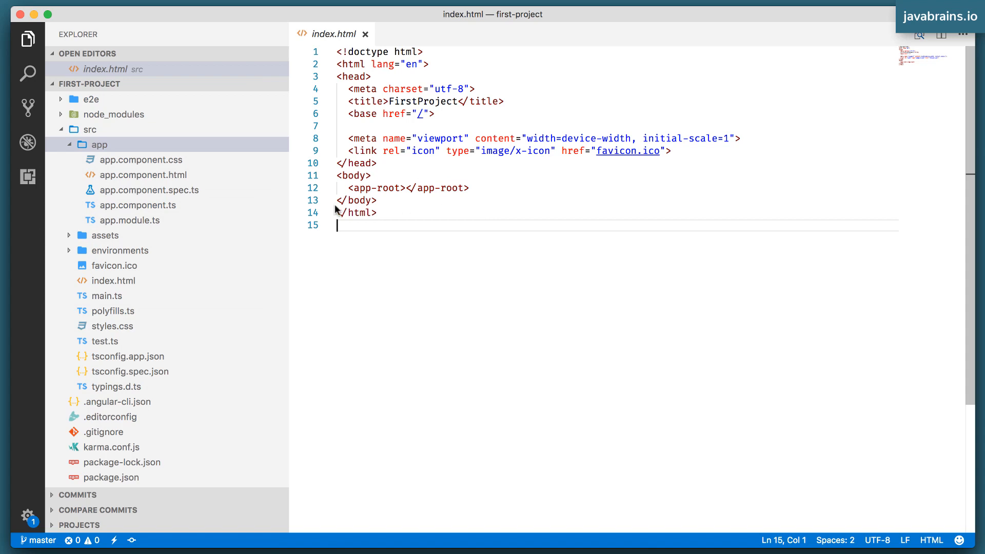
mouse_move(112, 146)
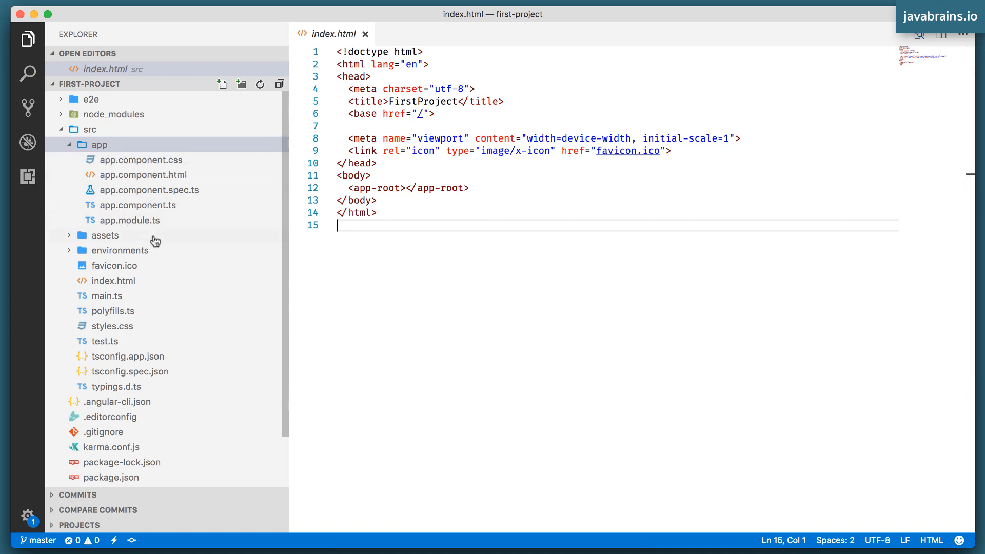
mouse_move(131, 221)
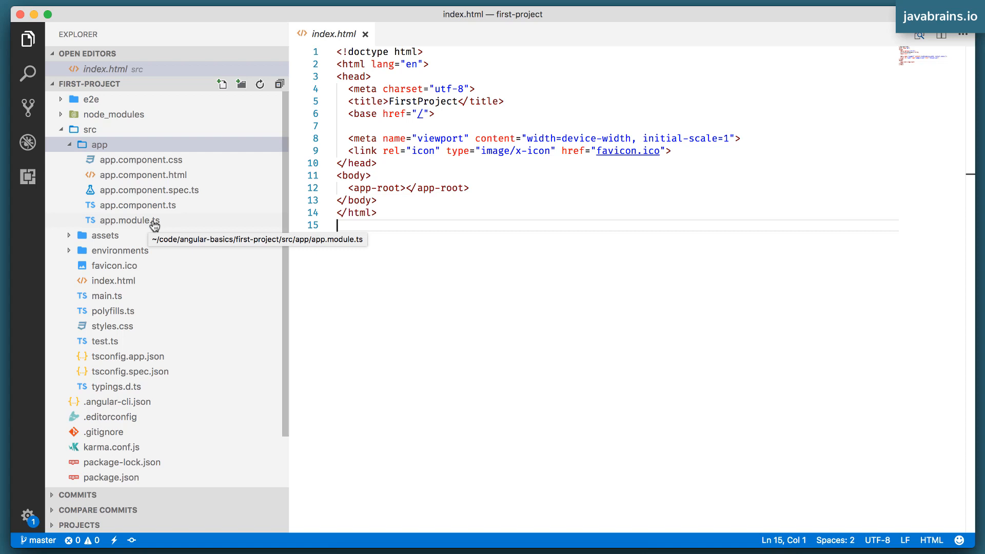
mouse_move(165, 224)
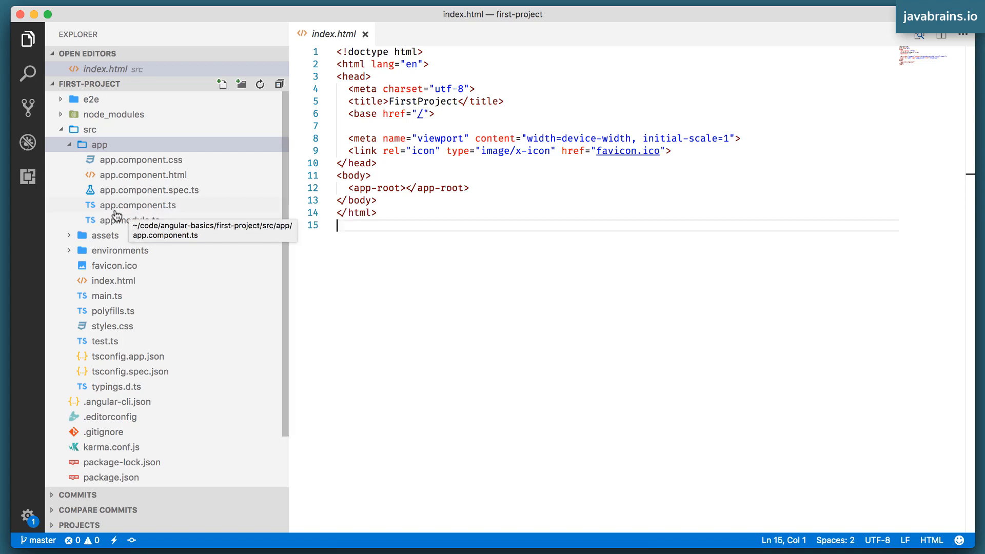
mouse_move(135, 215)
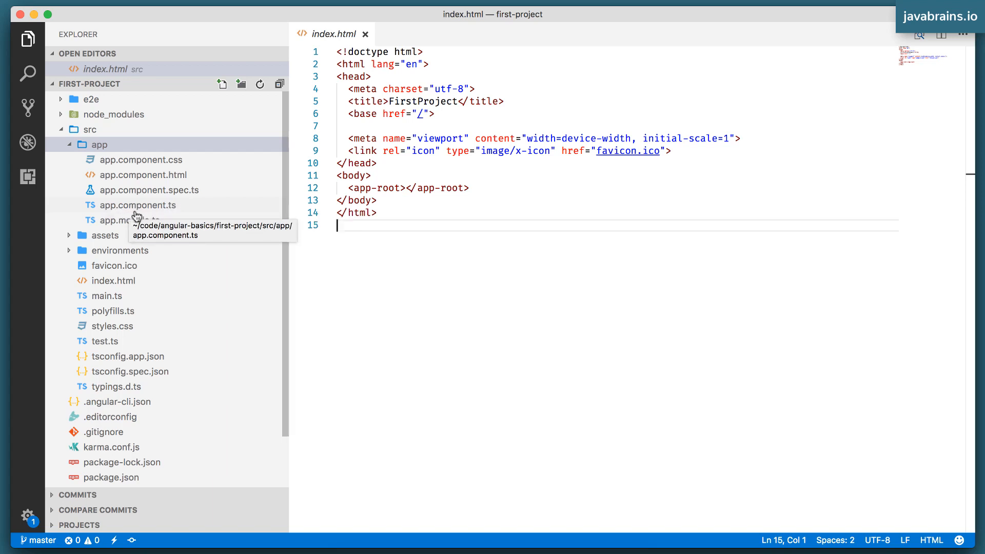
mouse_move(145, 174)
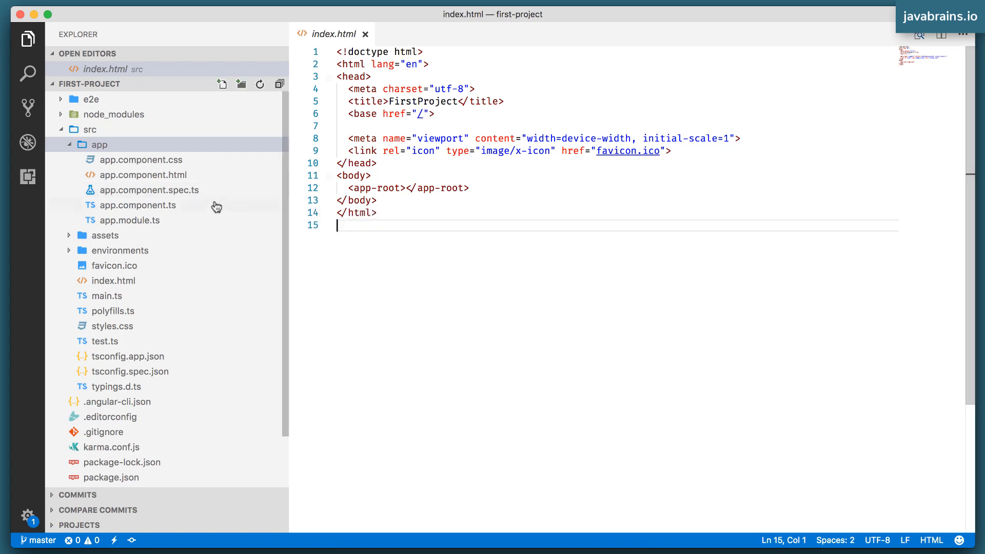
mouse_move(143, 174)
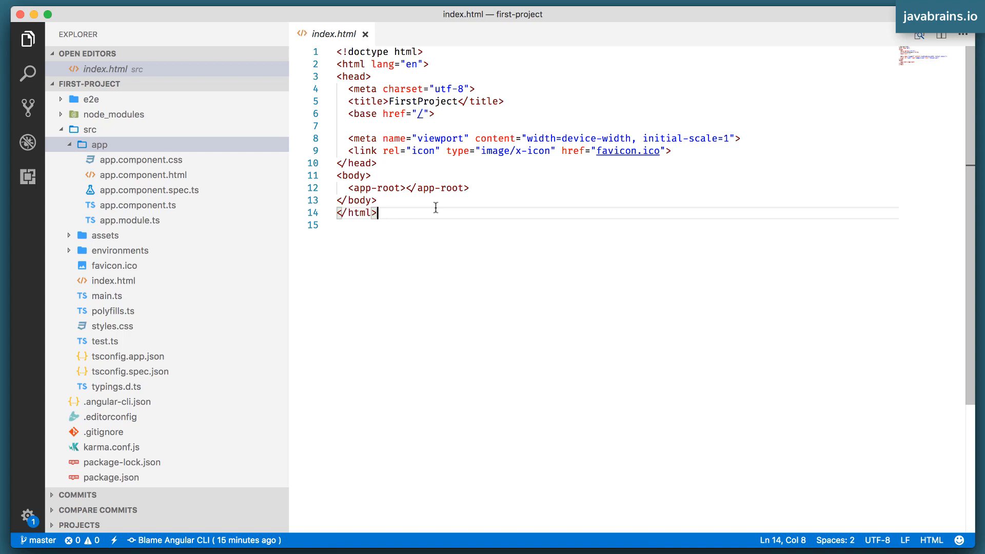
mouse_move(302, 166)
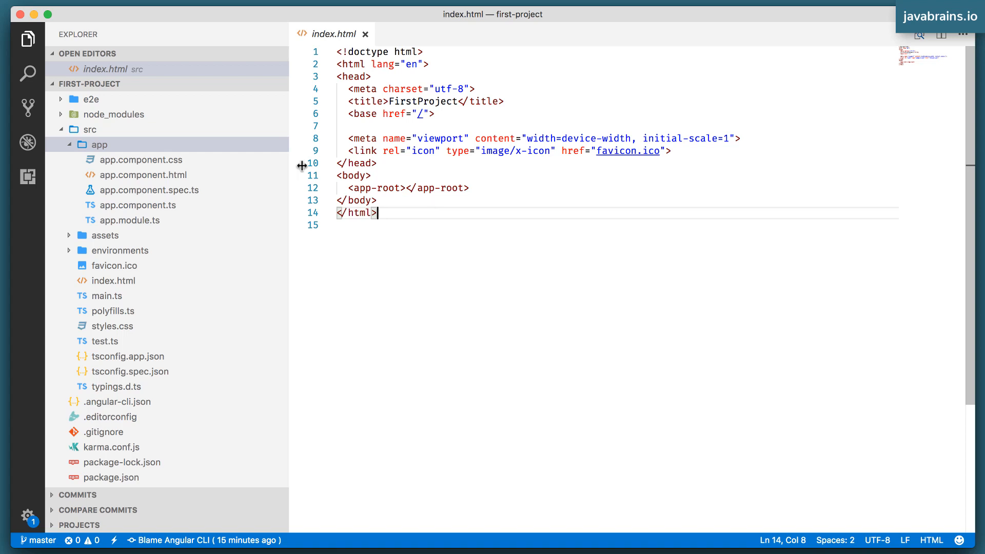
mouse_move(206, 164)
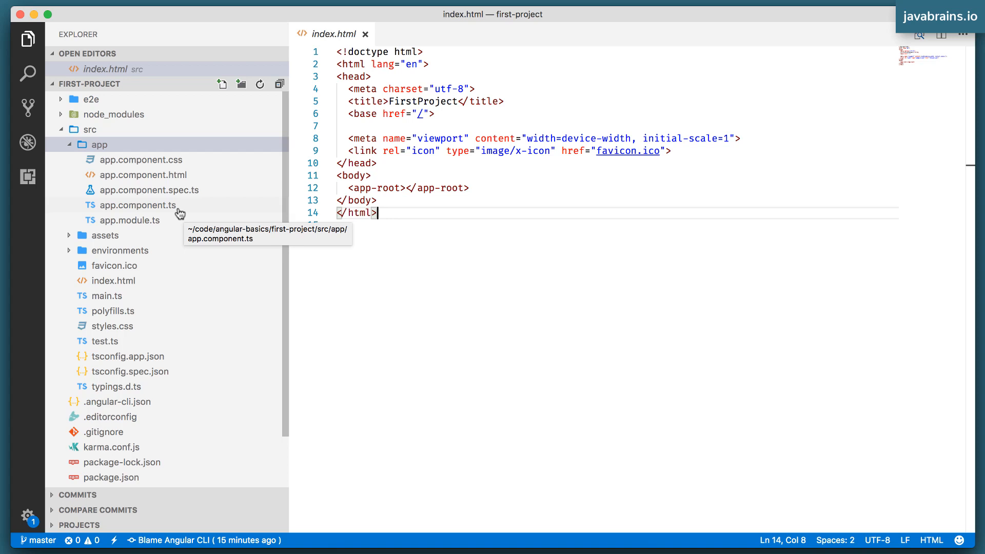
Open app.component.ts, glance at the empty app.component.css, and return to app.component.ts.
double_click(139, 204)
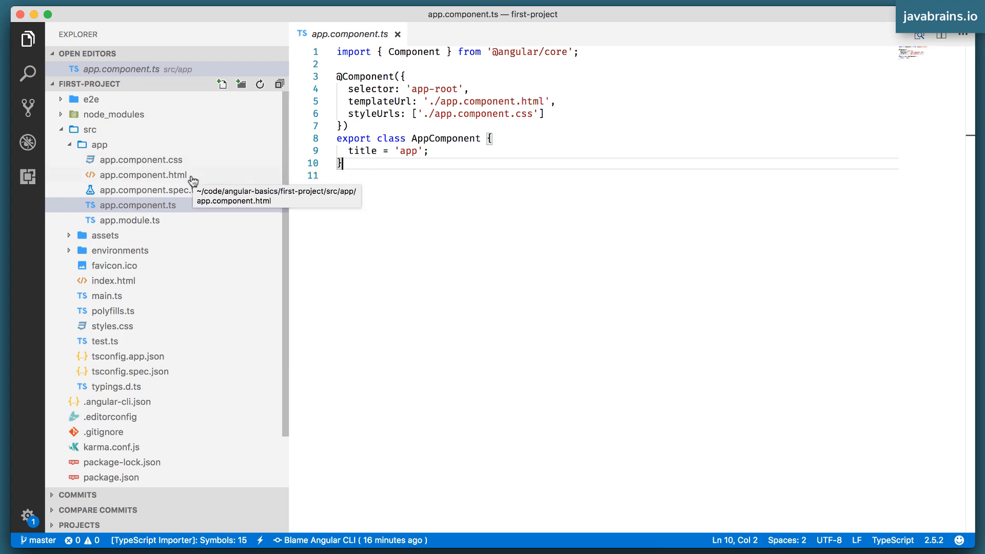
left_click(140, 160)
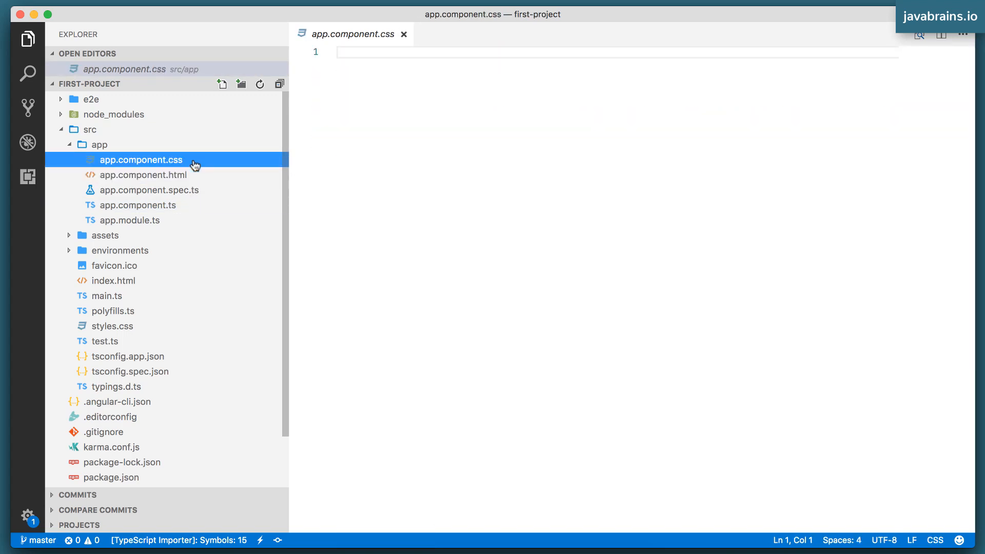
left_click(138, 205)
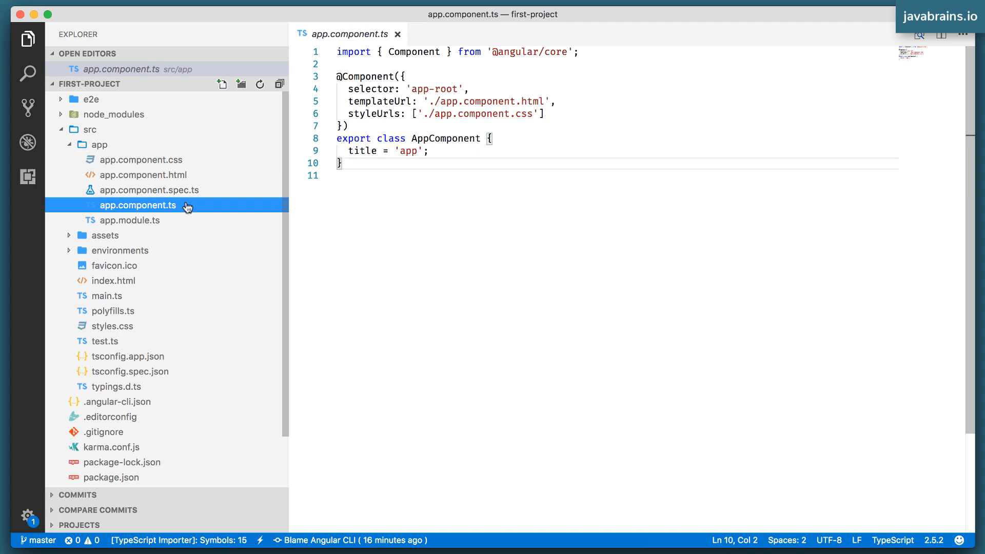
mouse_move(189, 190)
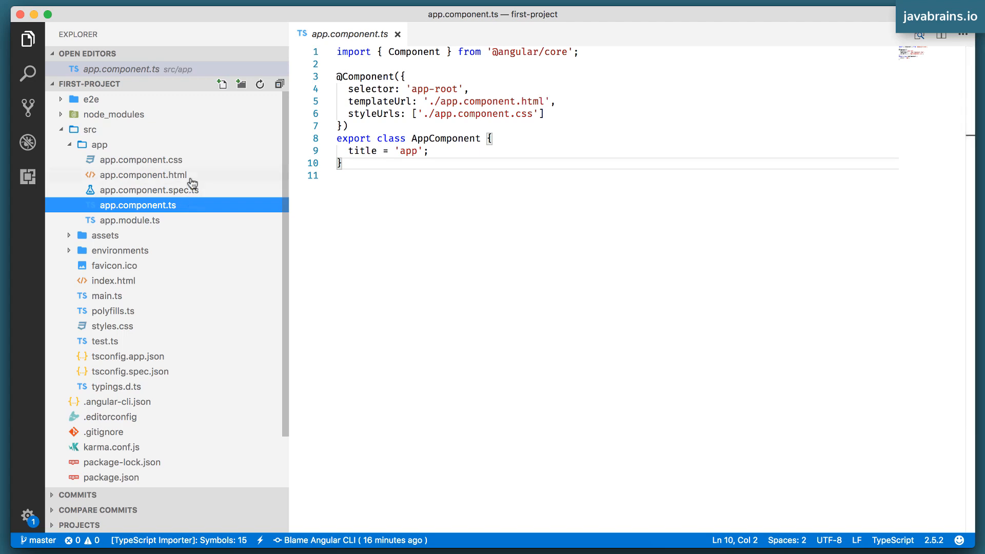
left_click(142, 174)
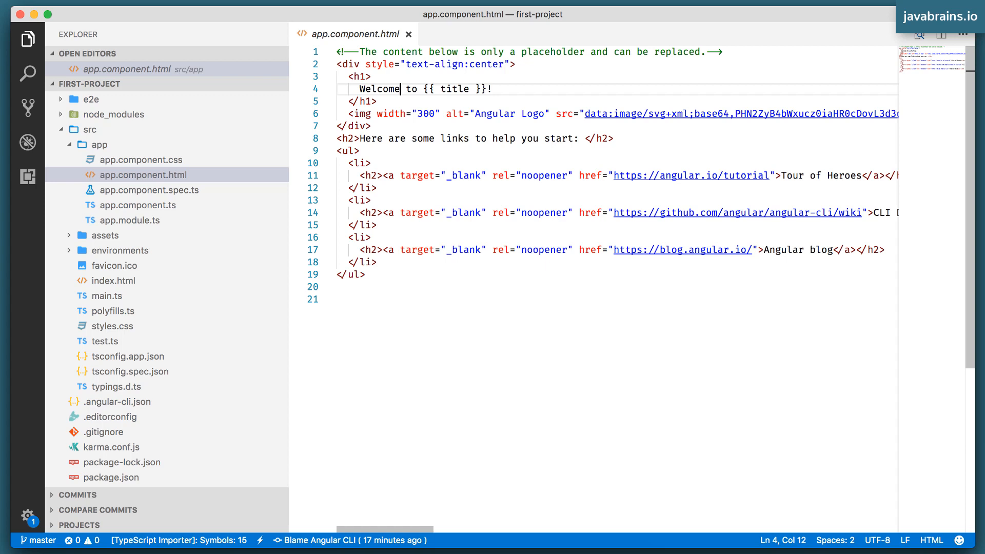
type("!!")
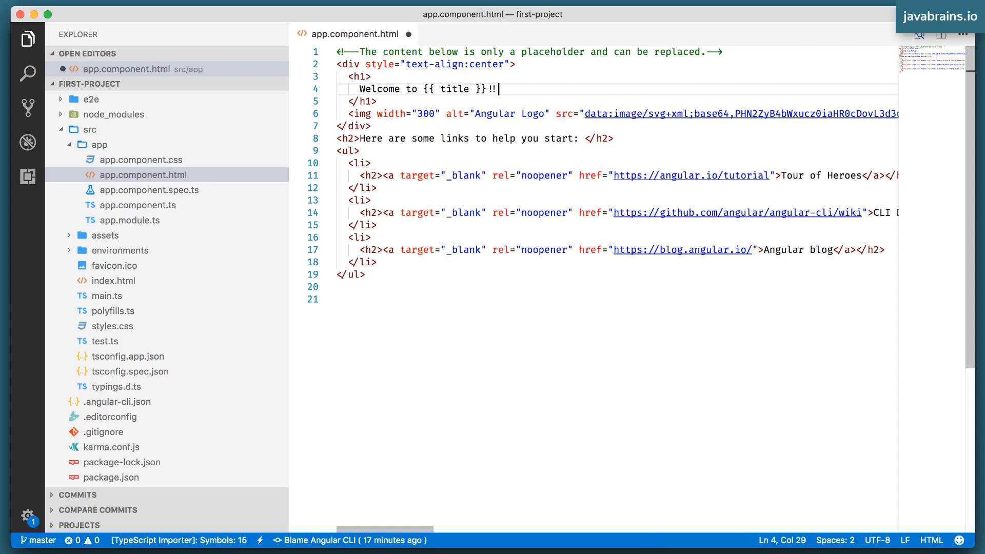
type("!")
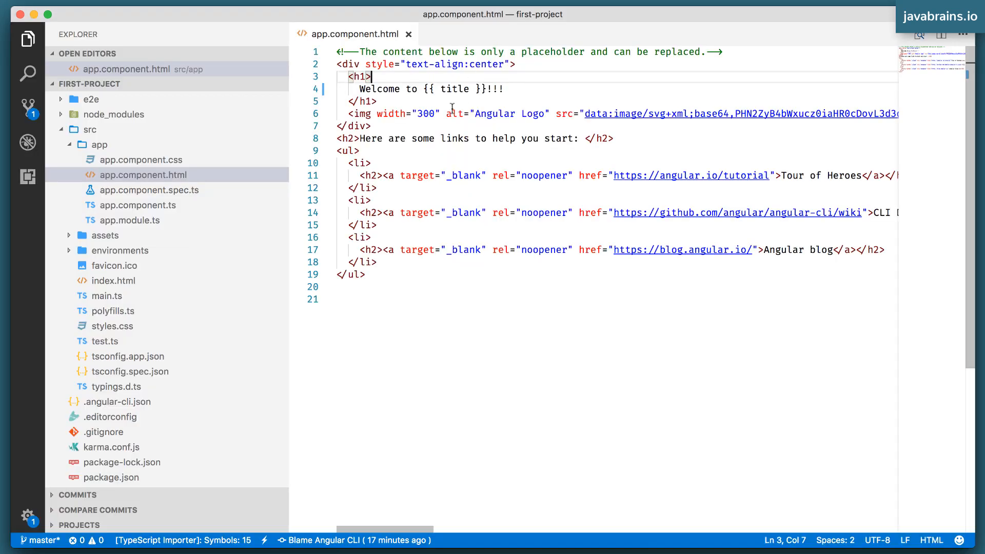
key("cmd+a")
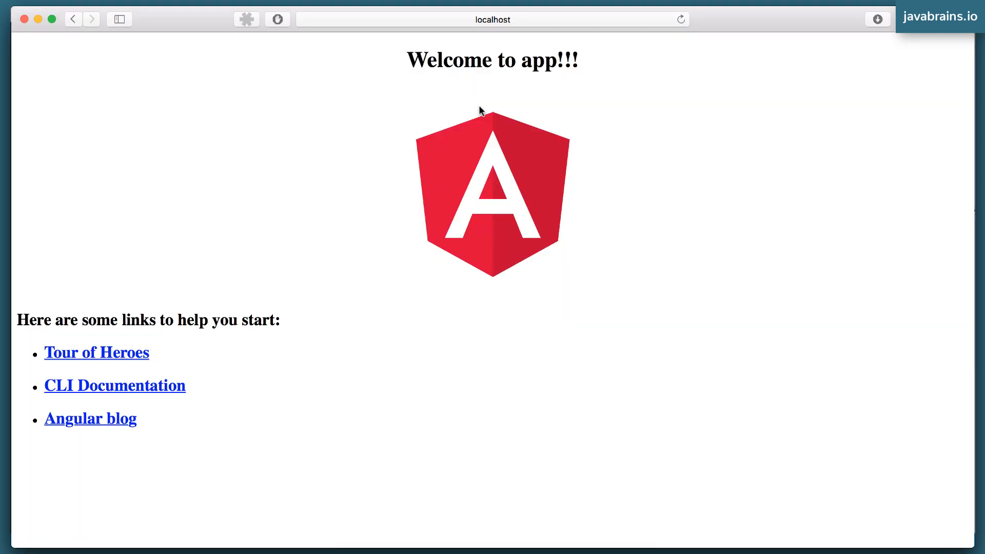
mouse_move(573, 135)
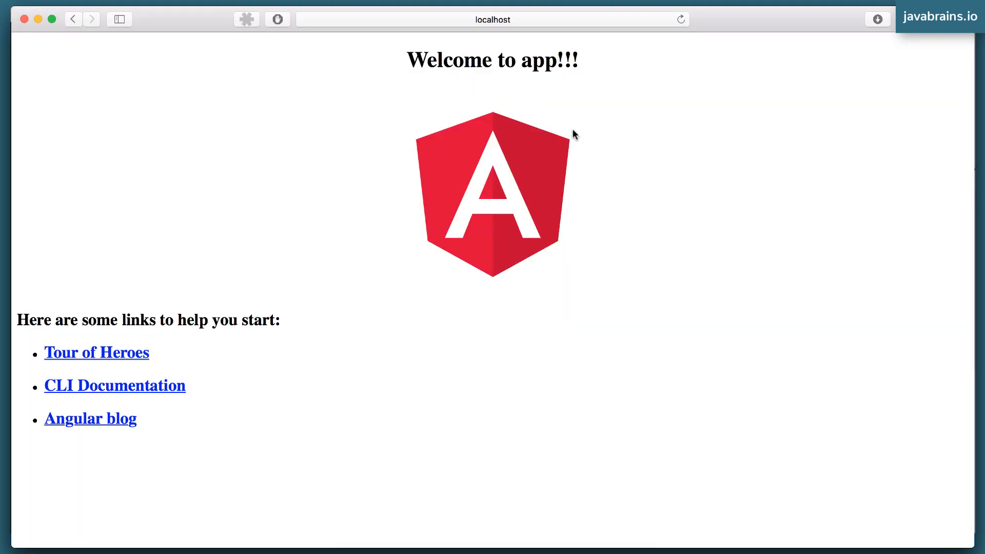
mouse_move(571, 199)
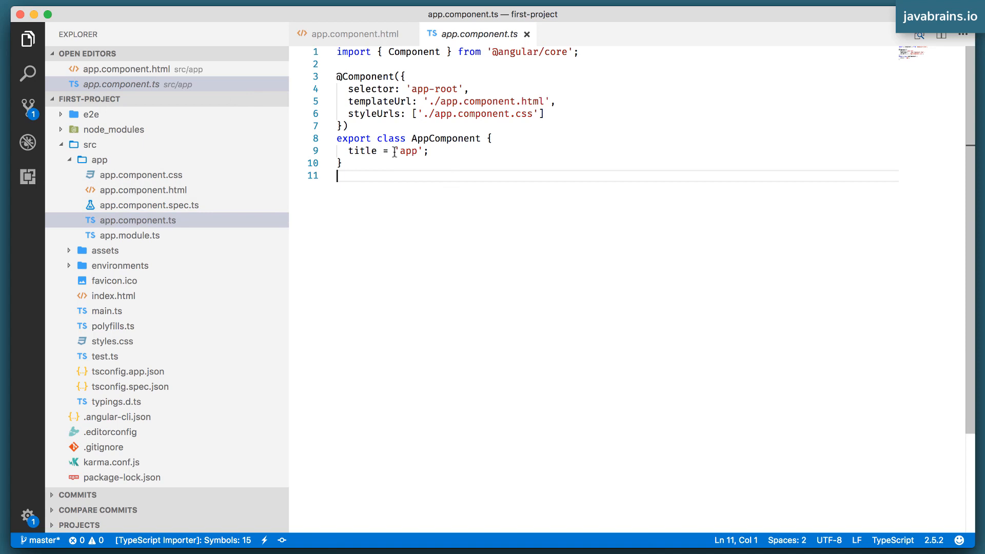
mouse_move(483, 151)
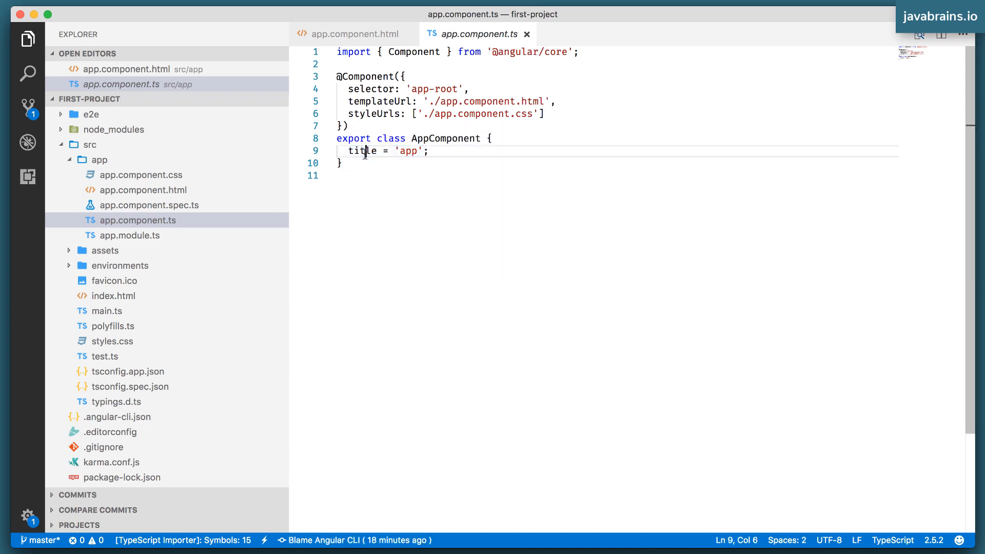
Insert 'first ' before 'app' in the title line of app.component.ts, making it 'first app'.
double_click(408, 151)
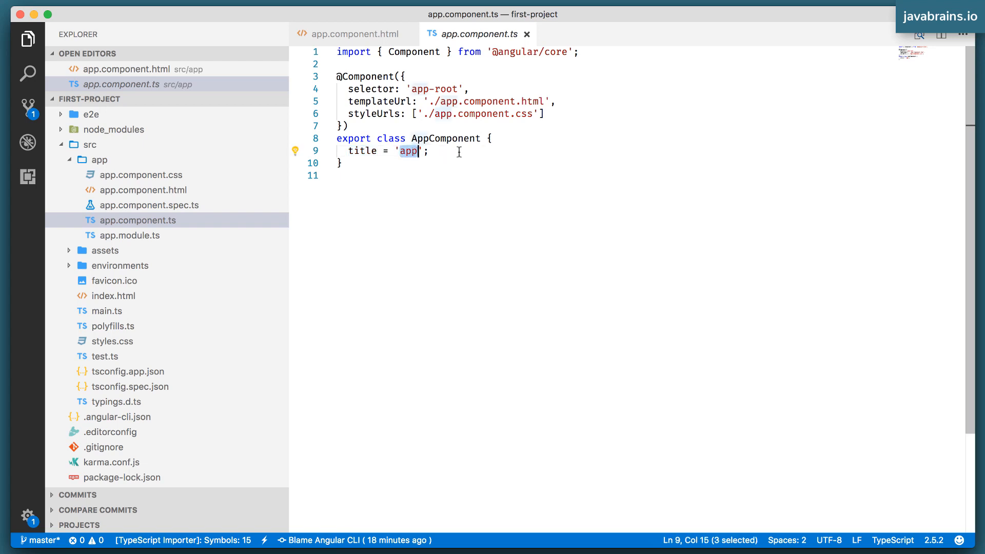
mouse_move(420, 177)
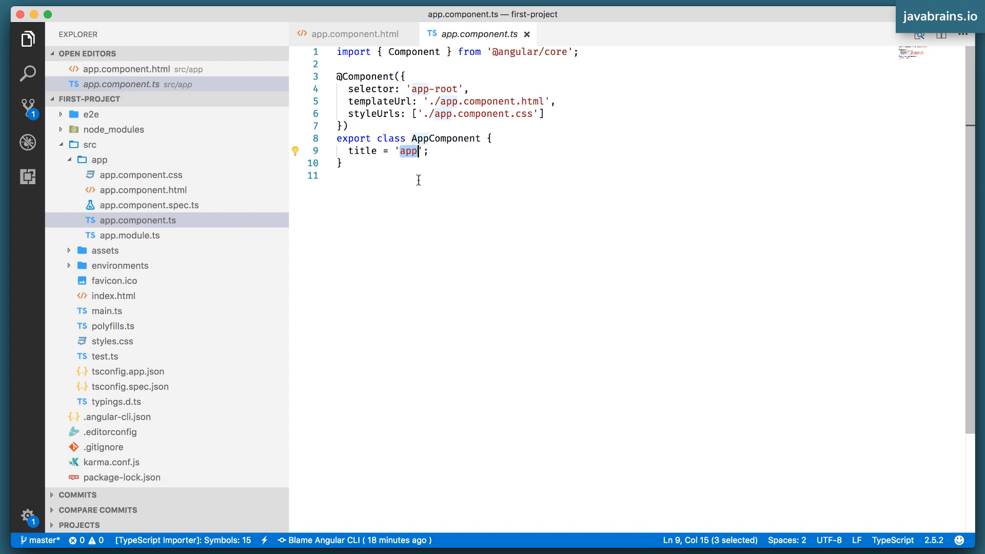
left_click(398, 151)
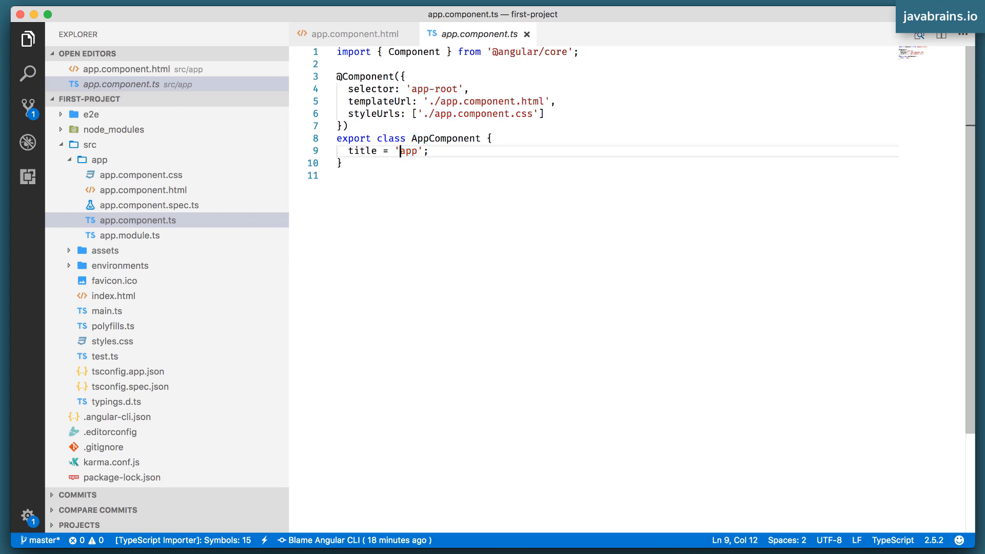
type("first")
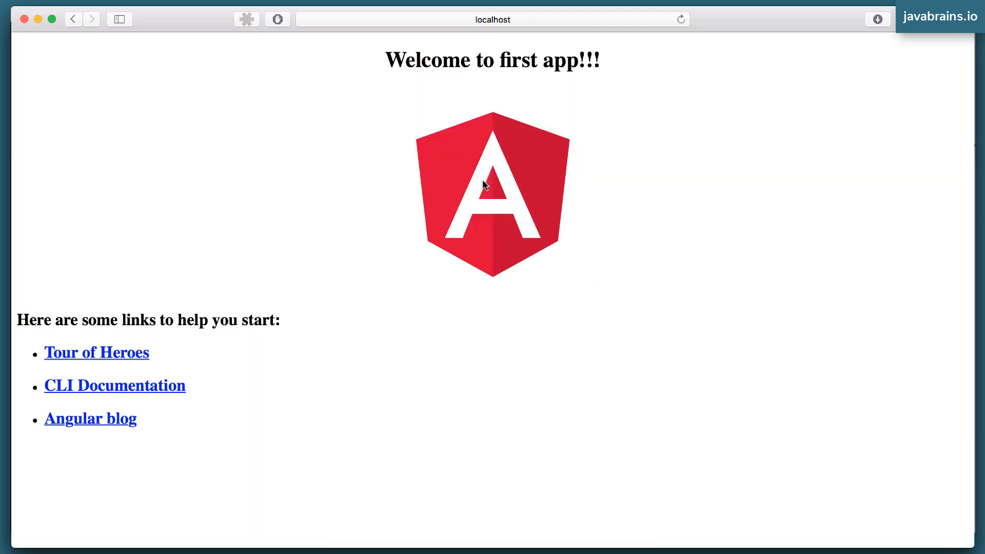
Highlight 'first app' in the Safari heading 'Welcome to first app!!!', then clear the selection.
double_click(530, 60)
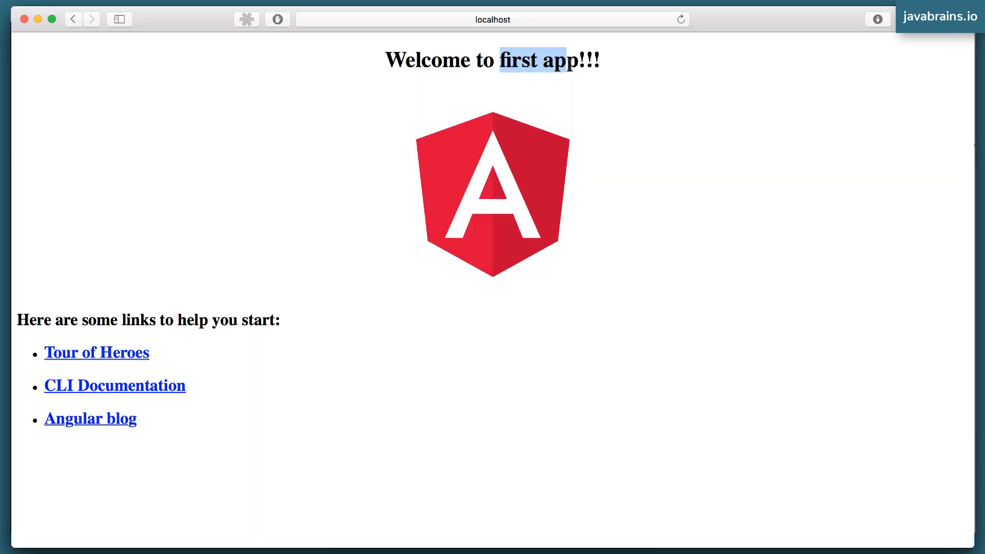
left_click(601, 70)
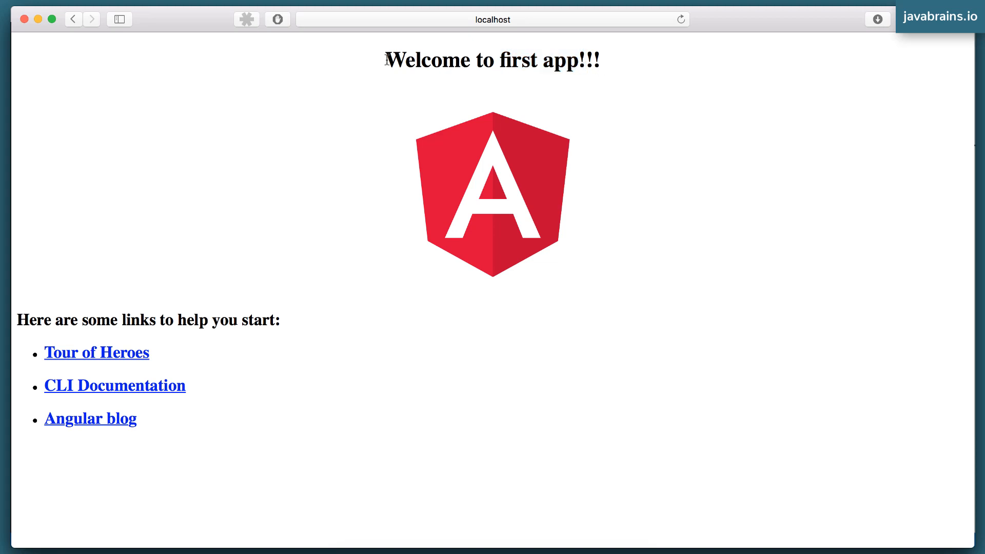
left_click_drag(386, 59, 493, 59)
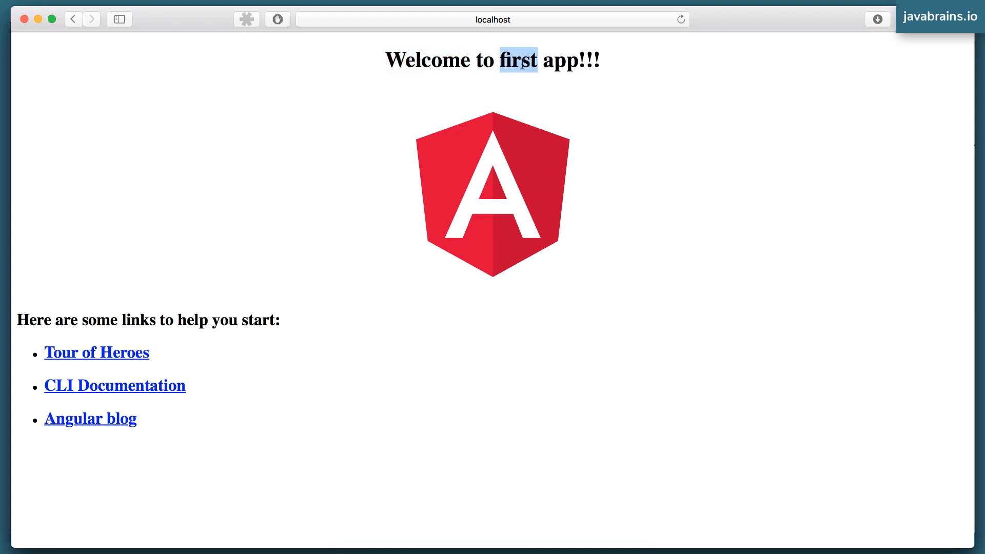
left_click_drag(518, 59, 574, 59)
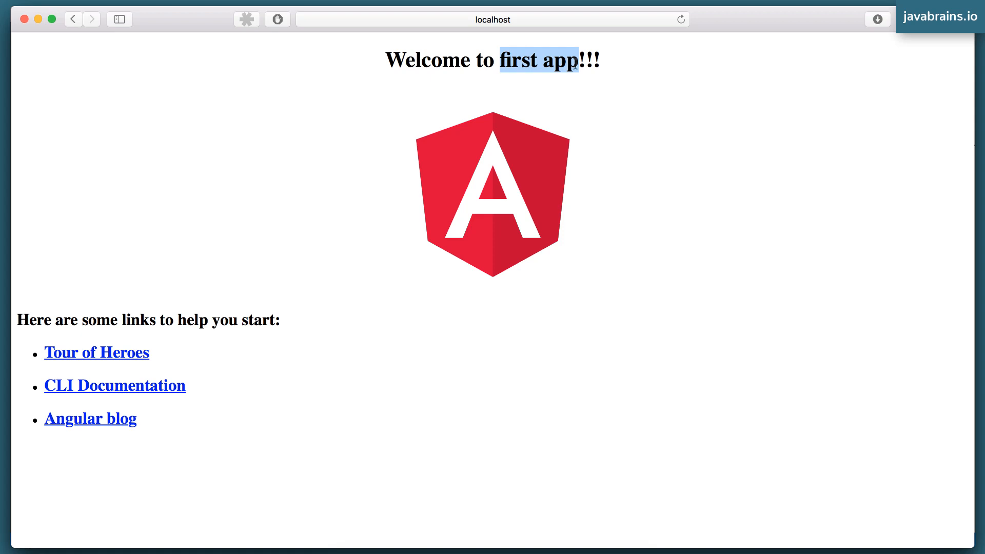
left_click(609, 70)
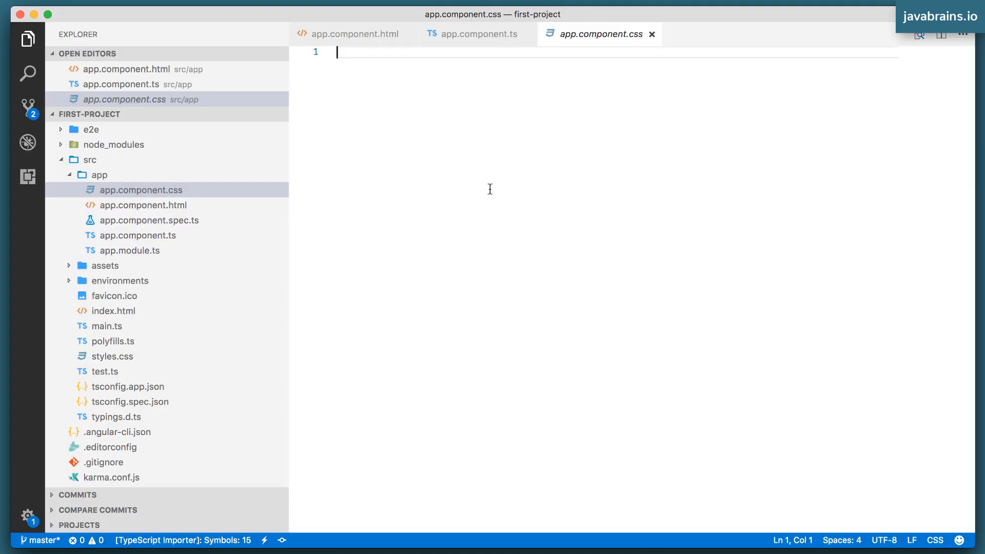
Write the rule h1 { color: green; } in app.component.css.
type("h1 {")
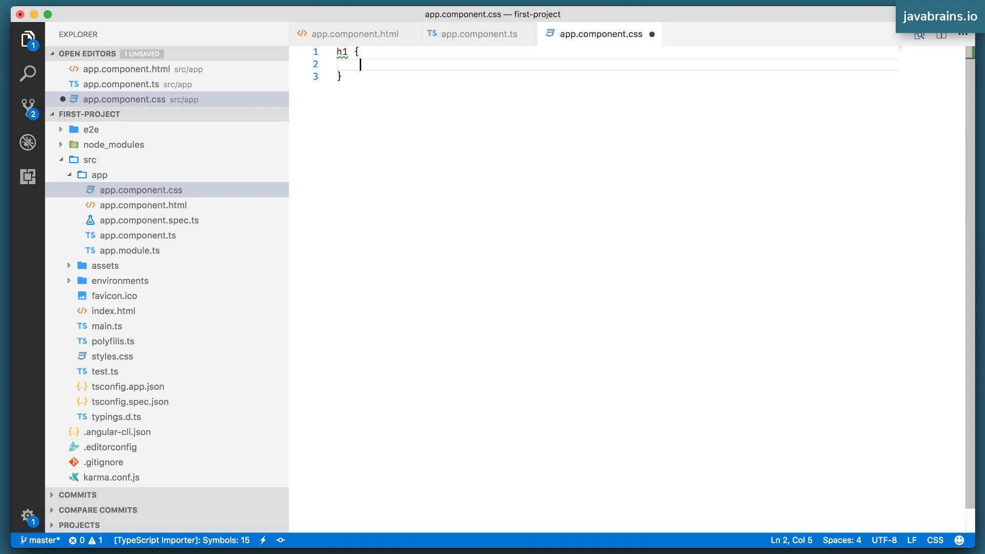
type("color: gre")
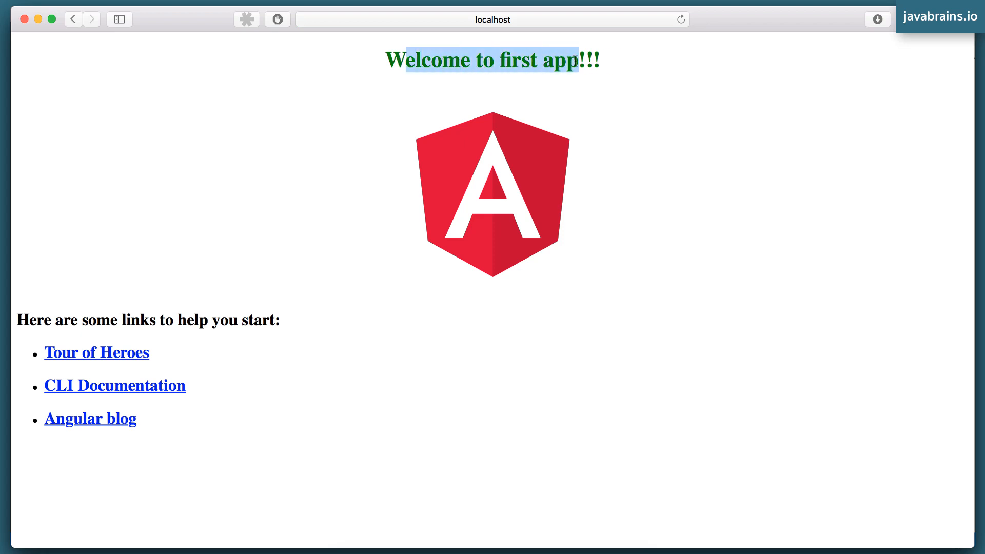
View the green 'Welcome to first app!!!' heading in Safari and clear the text selection.
left_click(561, 84)
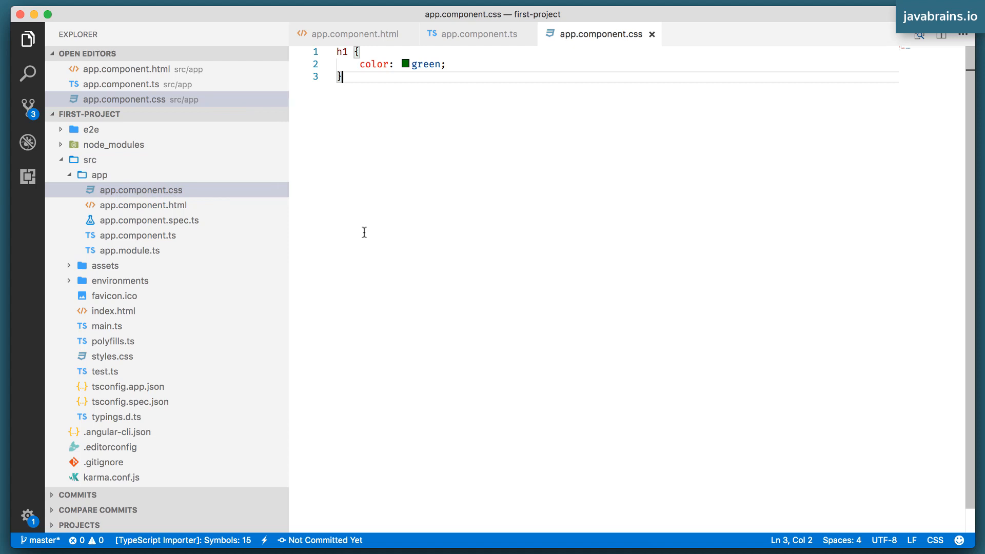
Browse app.component.html, .ts and .spec.ts, then select and erase all markup in app.component.html.
left_click(143, 204)
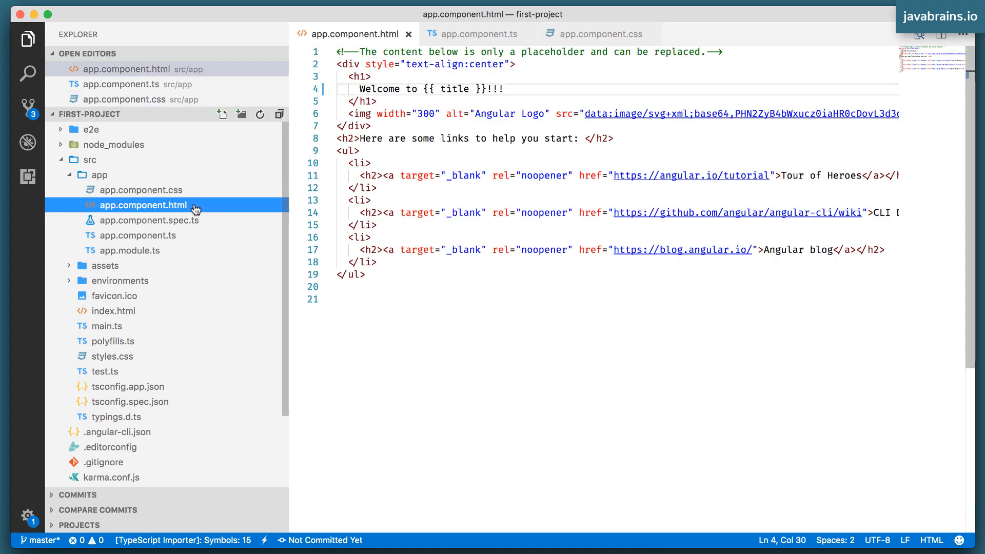
mouse_move(154, 210)
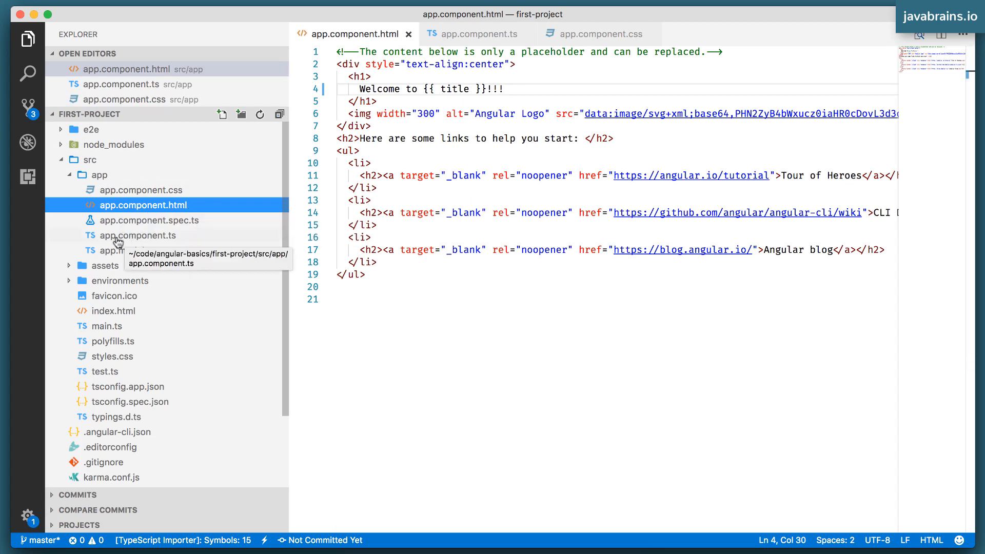
left_click(139, 235)
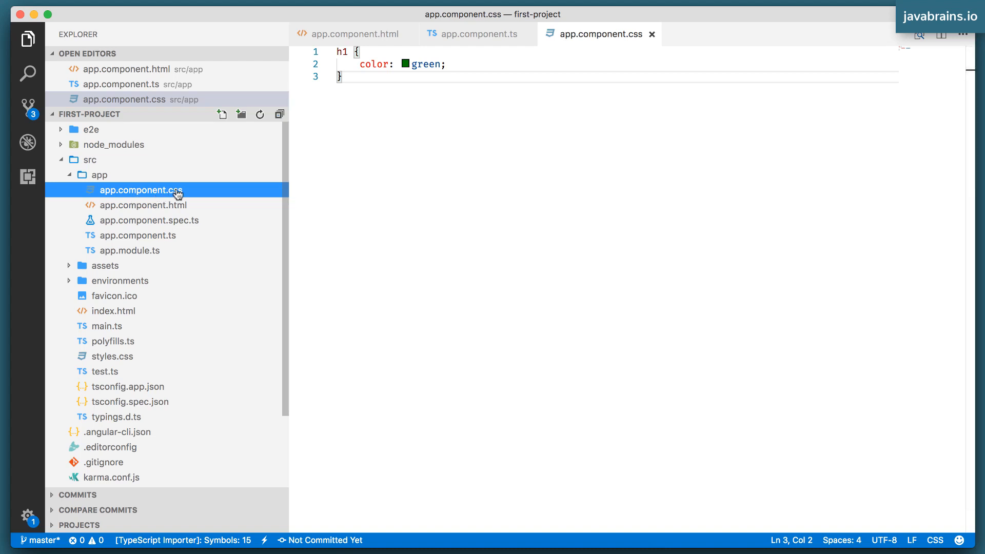
mouse_move(198, 218)
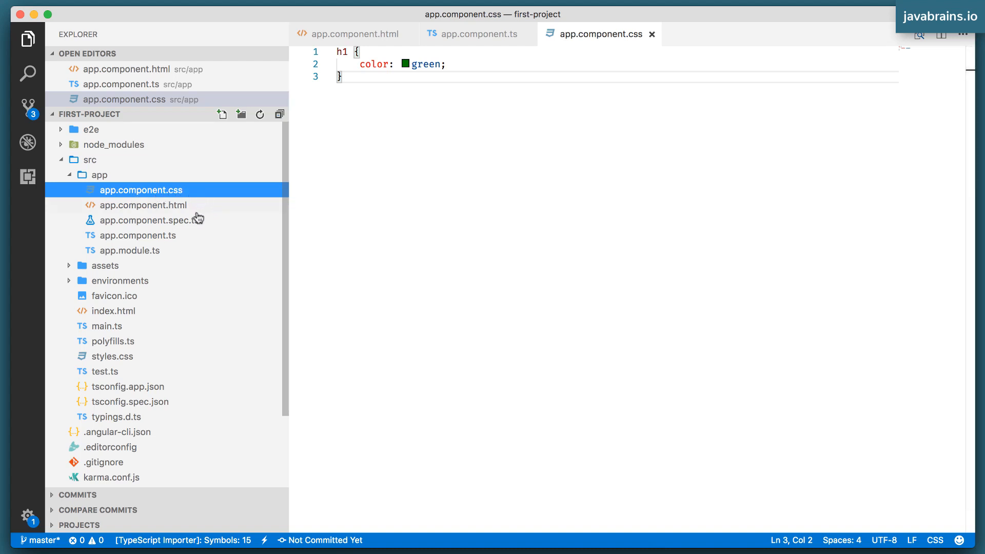
left_click(149, 220)
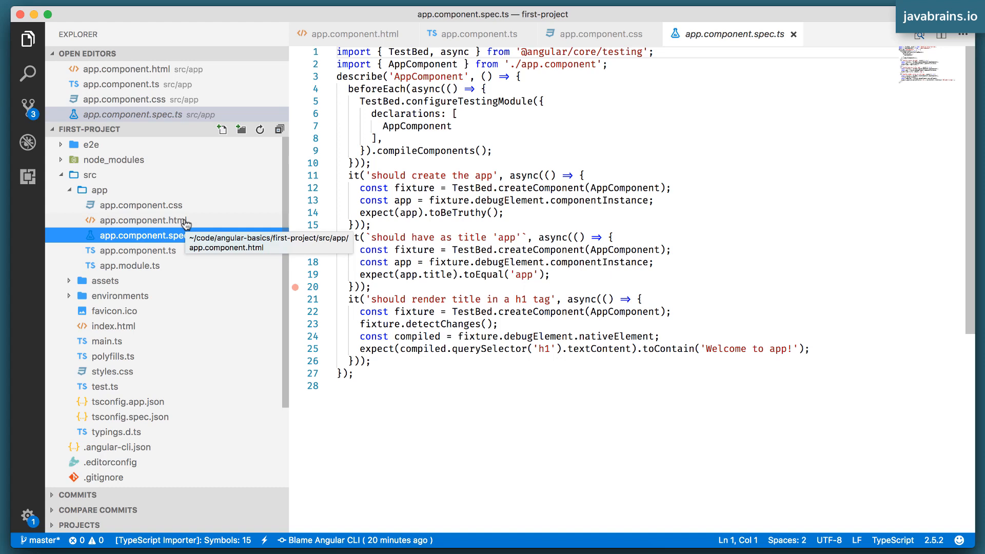
left_click(143, 220)
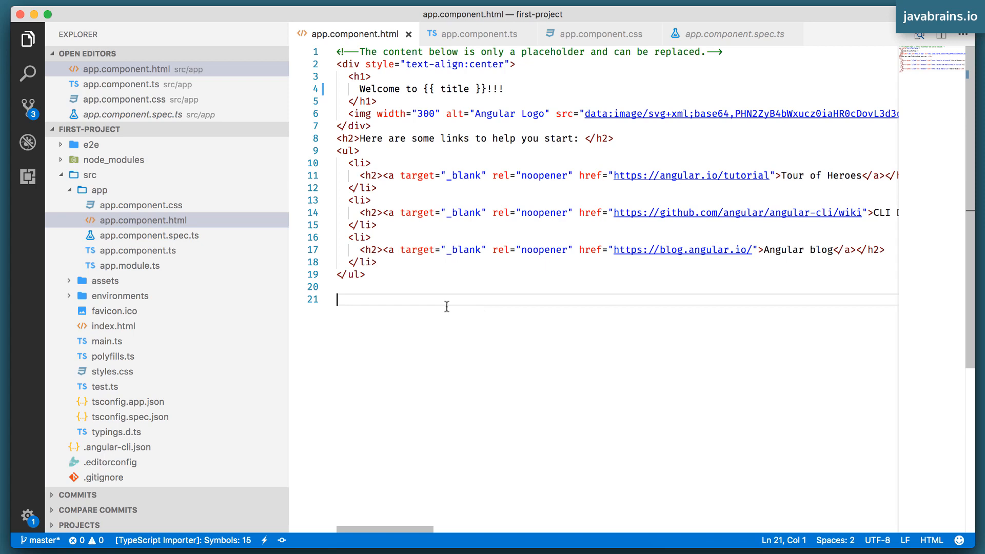
key("cmd+a")
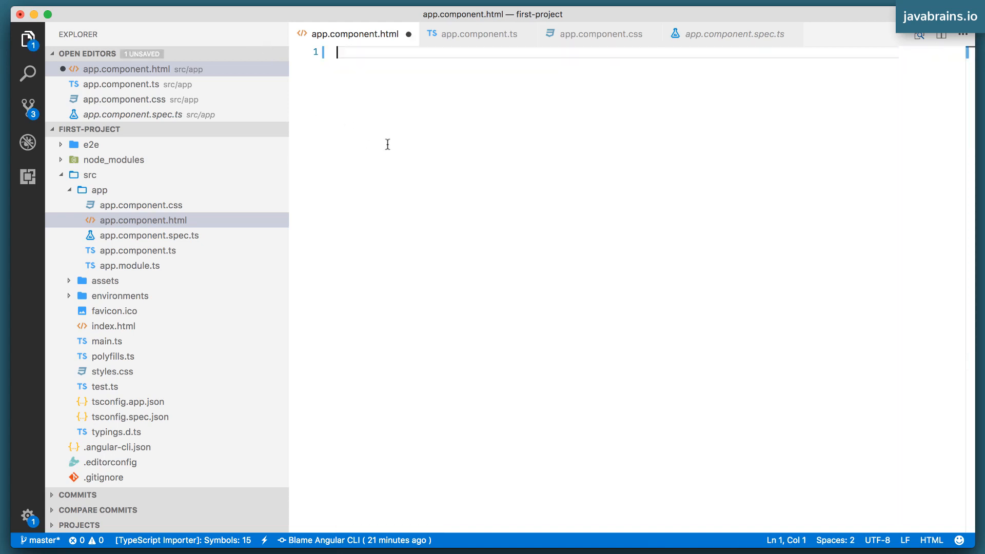
mouse_move(399, 99)
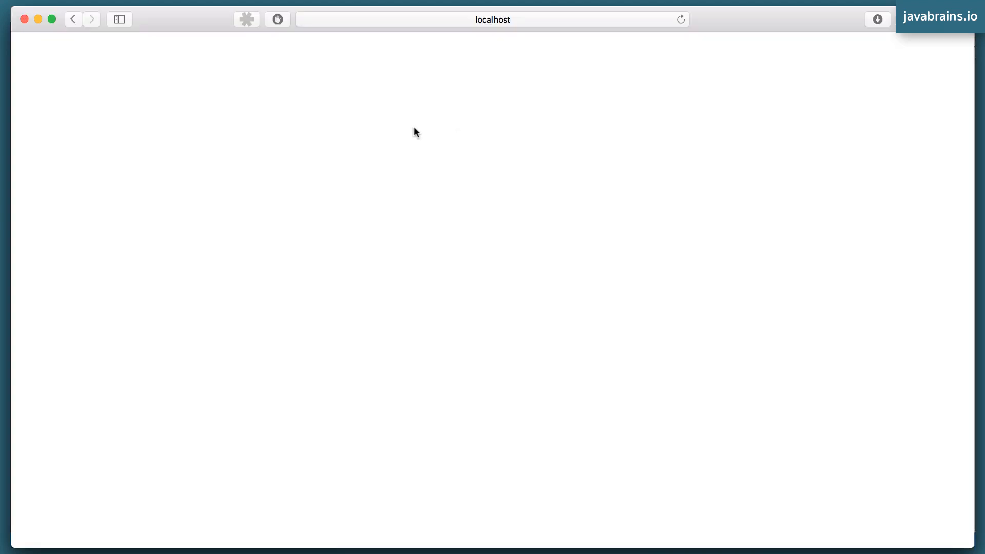
mouse_move(551, 229)
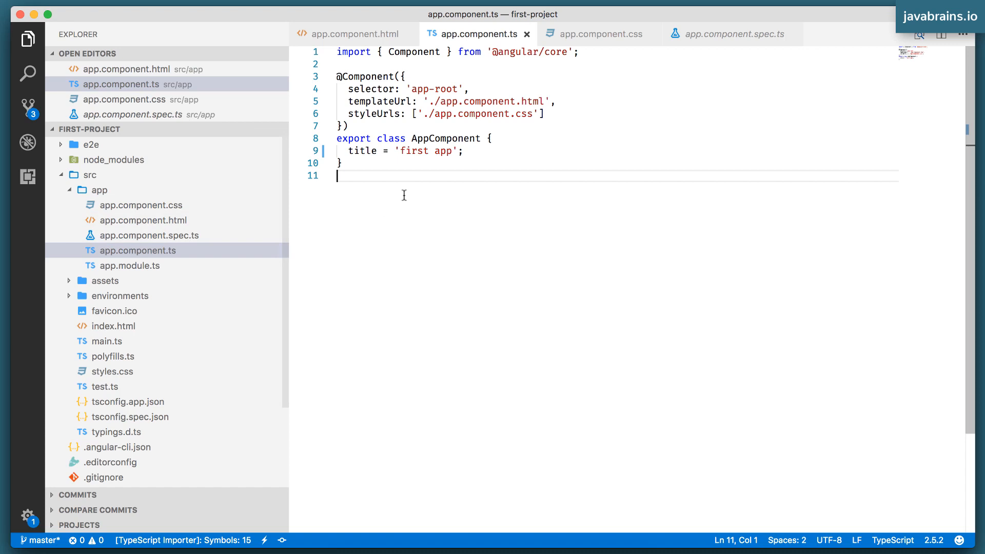
mouse_move(377, 157)
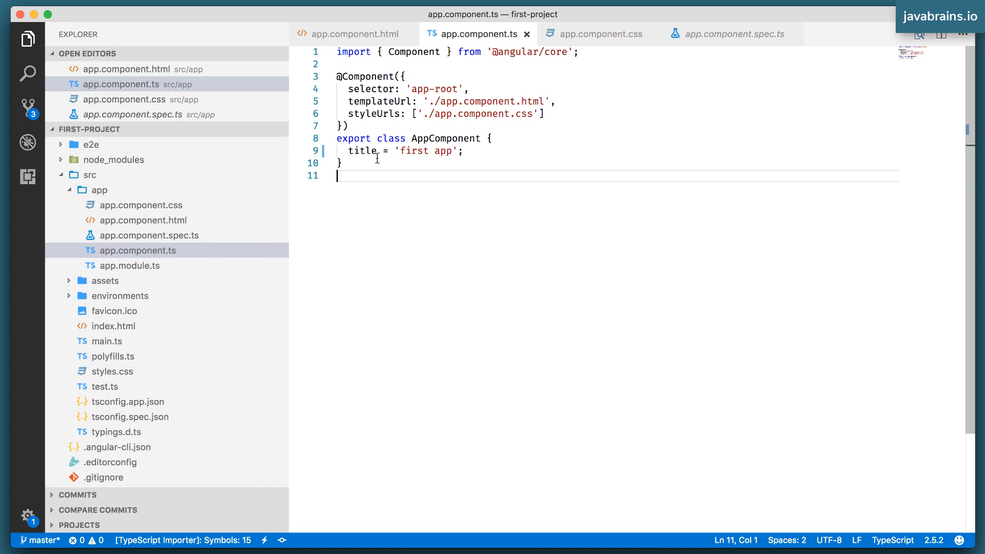